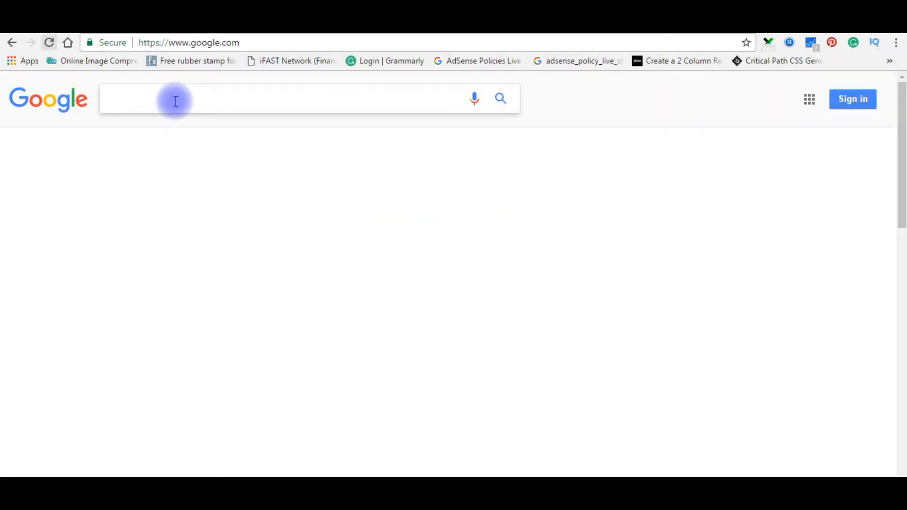
Run a Google search for 'filezilla ftp server' to find the FileZilla pages.
type("filezilla ftp server")
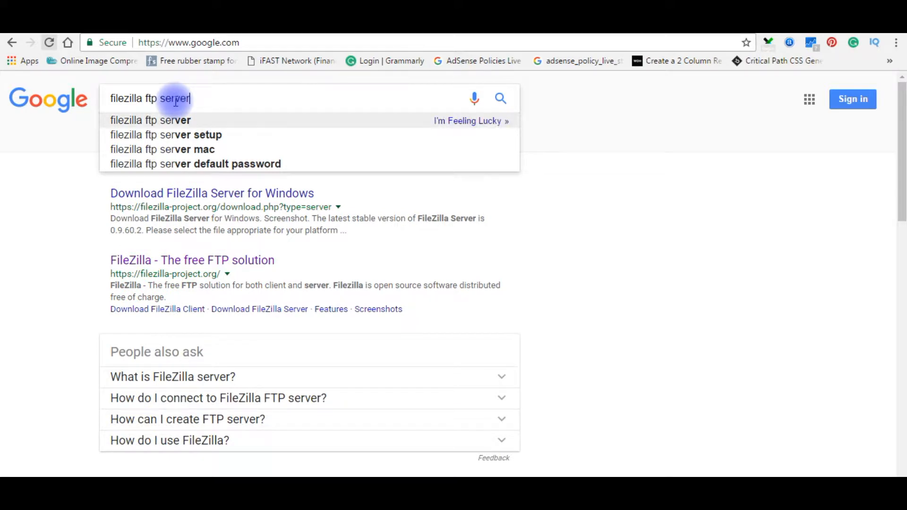
key("Enter")
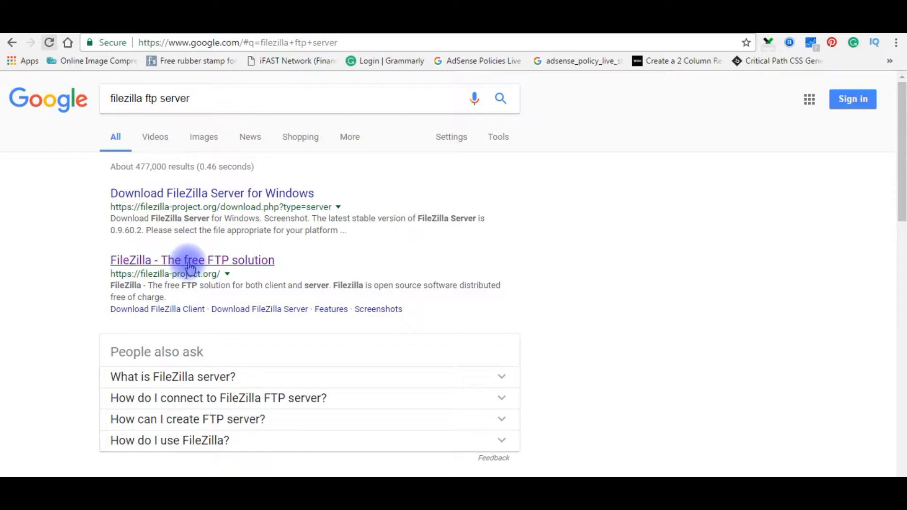
Open the 'FileZilla - The free FTP solution' result and highlight the client-versus-server sentence.
left_click(191, 260)
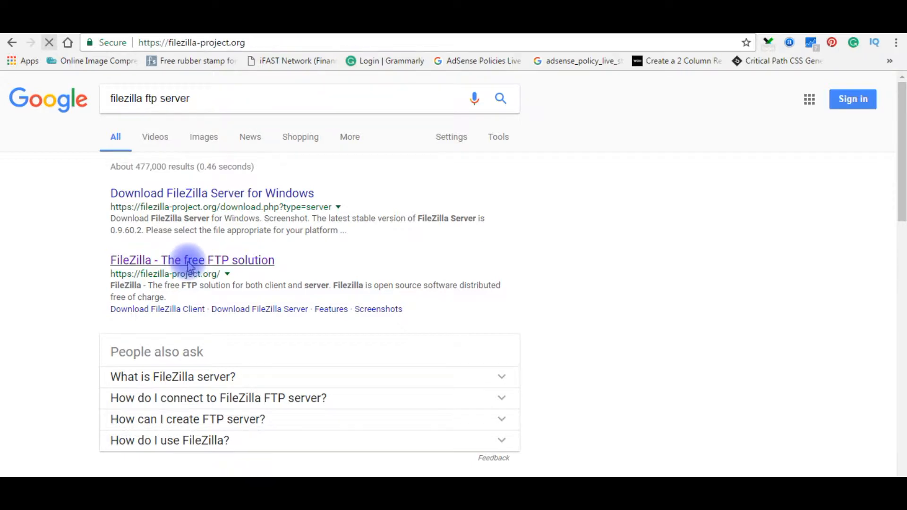
left_click(192, 260)
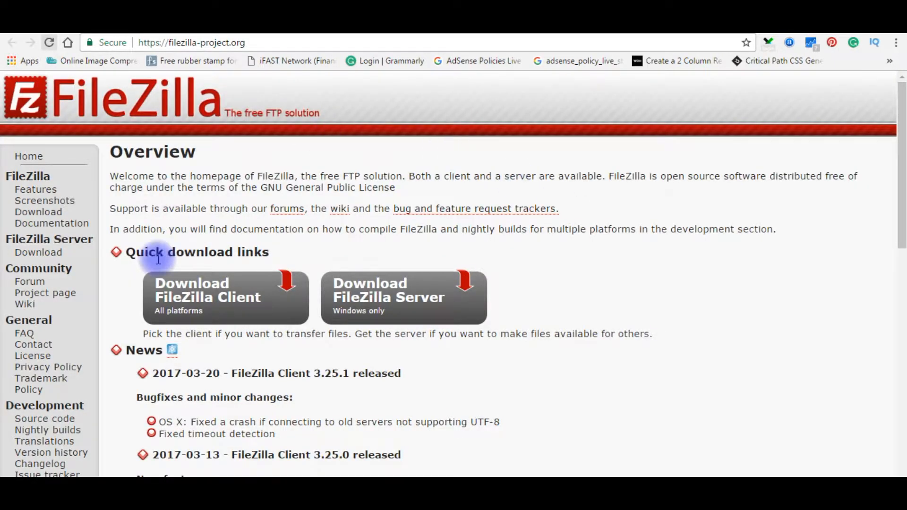
mouse_move(272, 269)
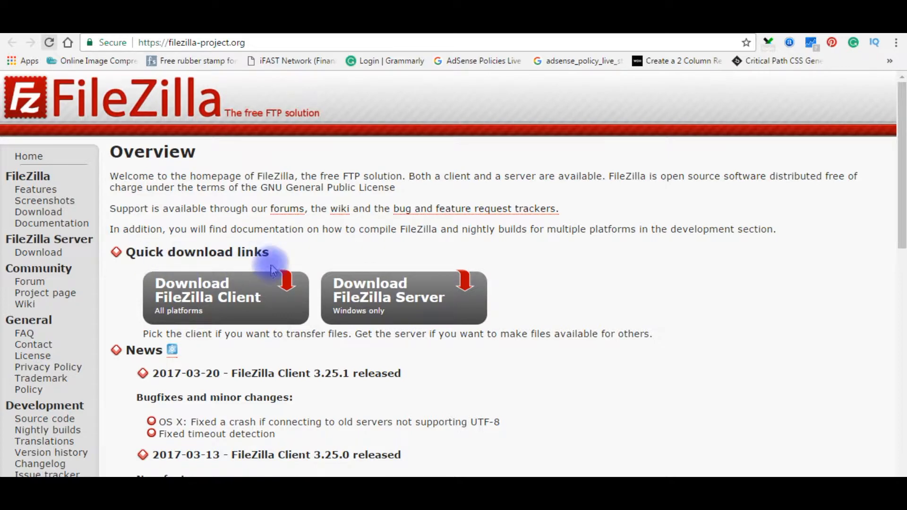
mouse_move(431, 261)
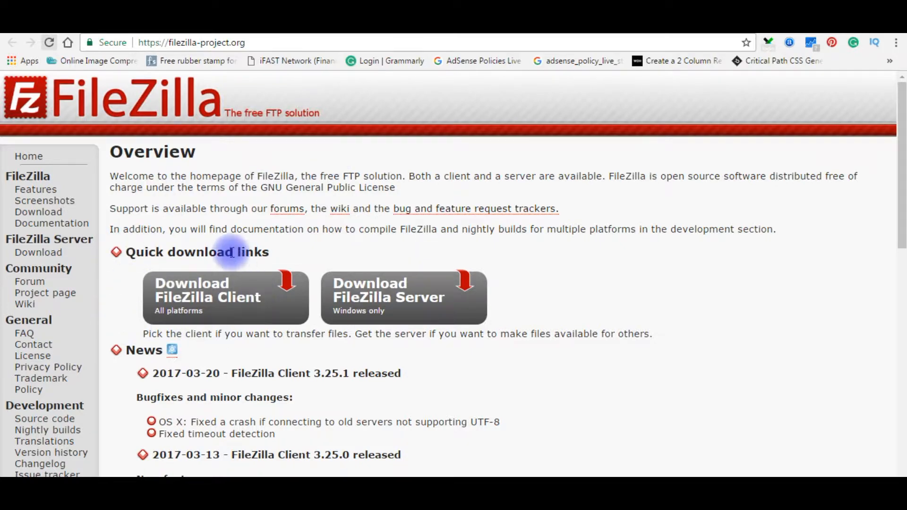
mouse_move(394, 301)
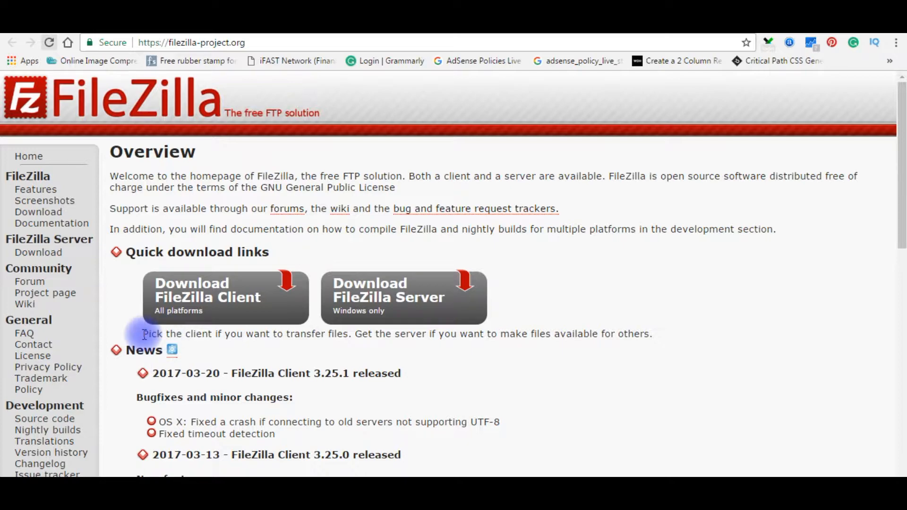
left_click_drag(143, 334, 324, 335)
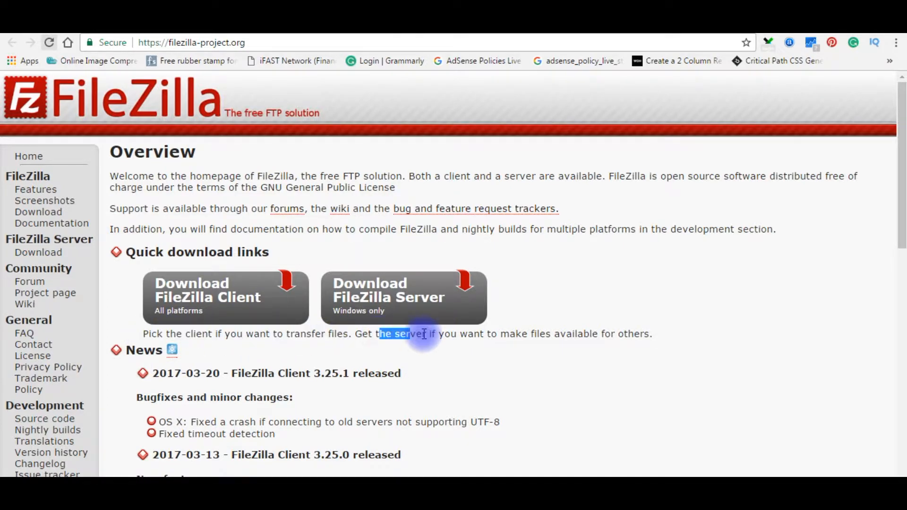
left_click_drag(422, 334, 648, 334)
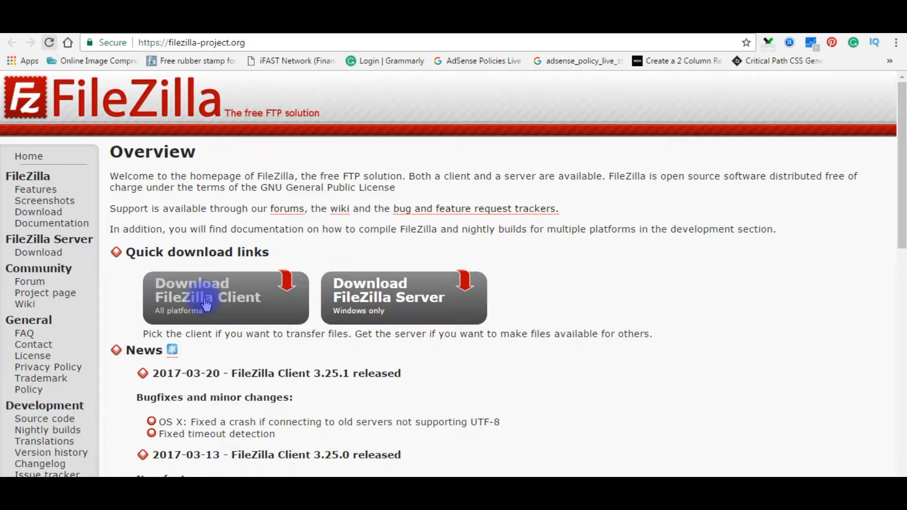
Start downloading the FileZilla Client 3.25.1 installer from the Windows 32-bit page.
left_click(207, 296)
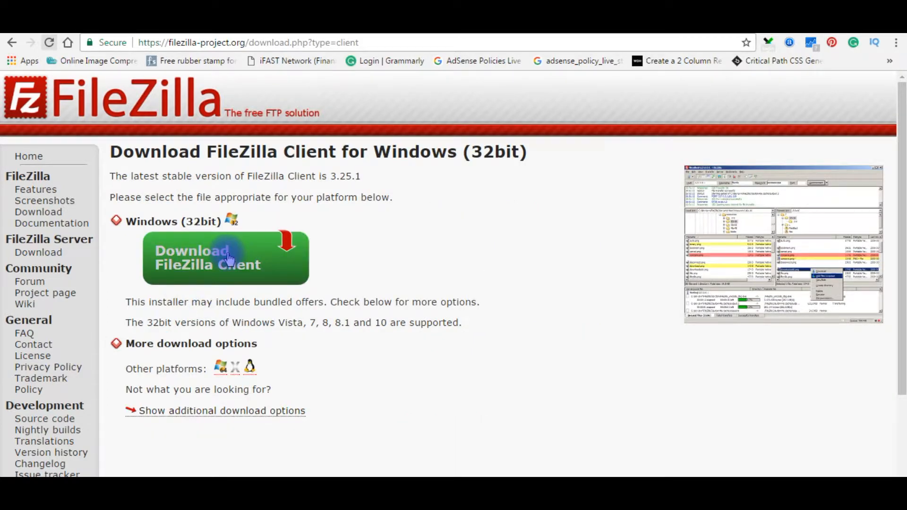
left_click(226, 258)
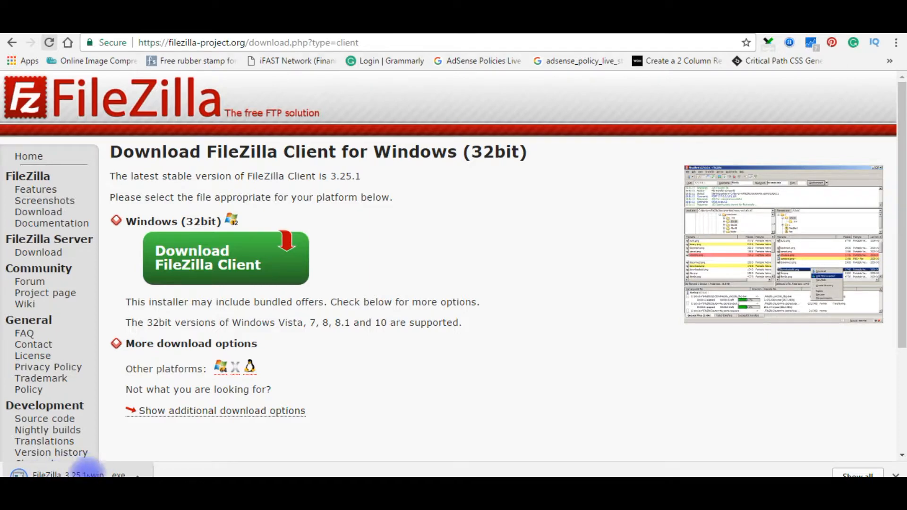
mouse_move(384, 393)
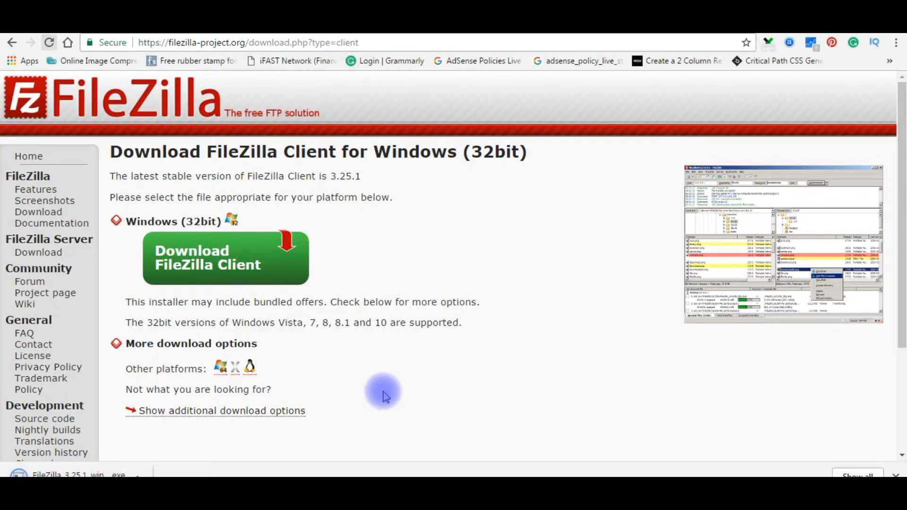
mouse_move(150, 468)
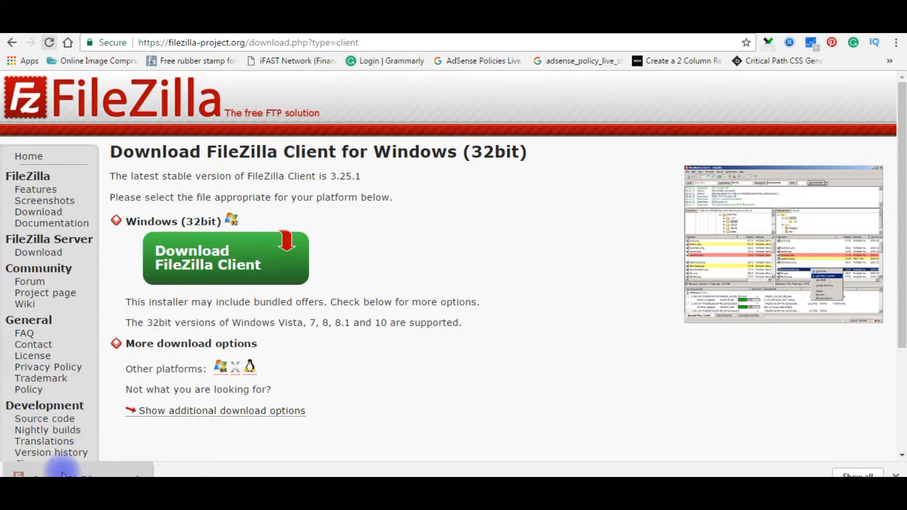
Run the downloaded FileZilla 3.25.1 .exe and allow it through the Security Warning.
left_click(75, 474)
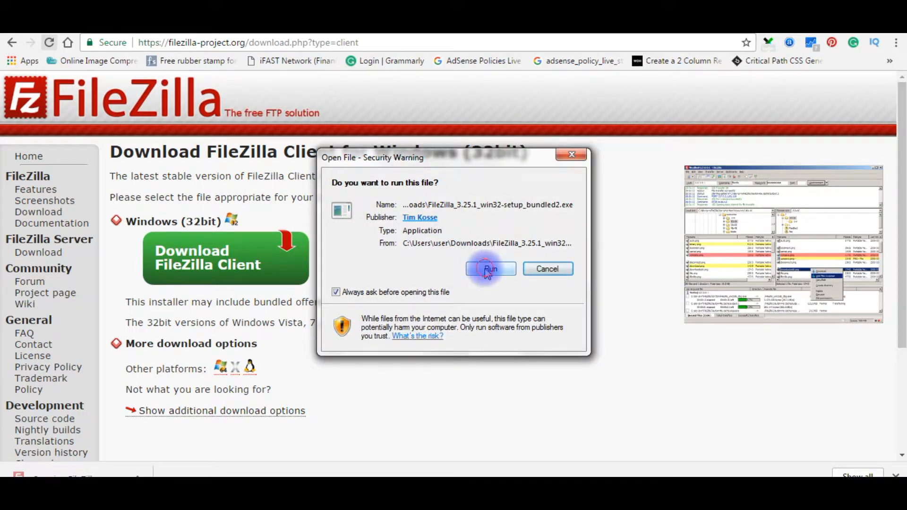
left_click(490, 269)
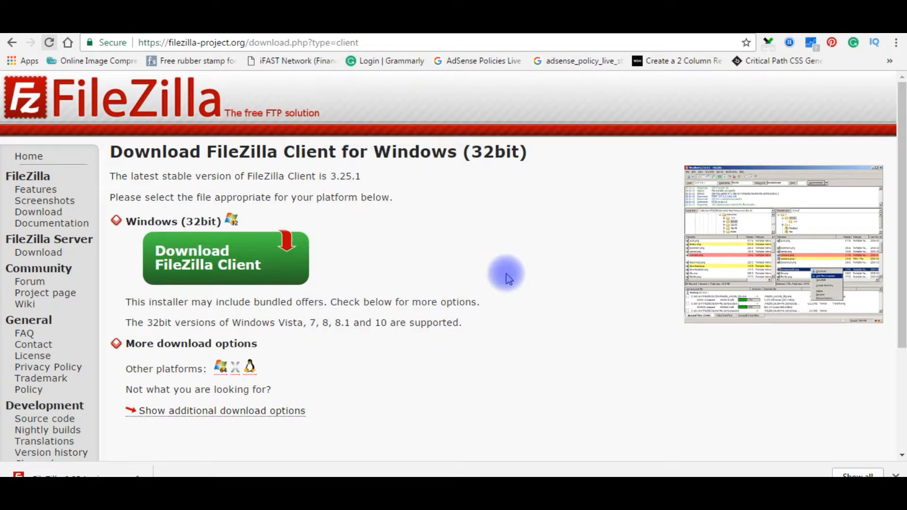
left_click(226, 258)
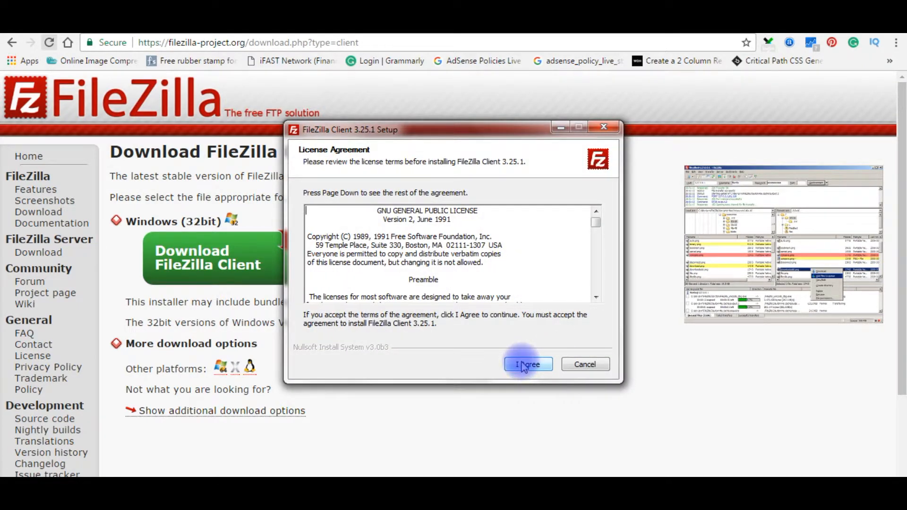
Accept the license agreement and decline the bundled Web Companion offer.
left_click(527, 364)
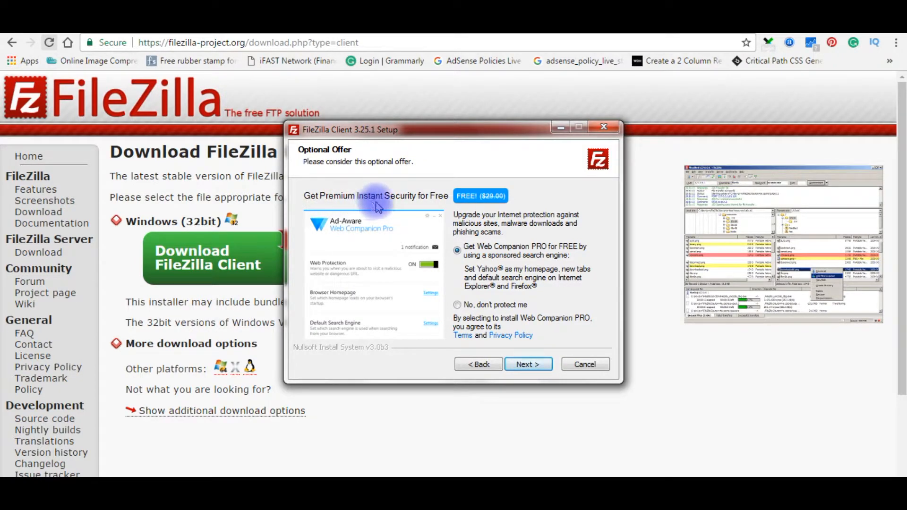
mouse_move(450, 369)
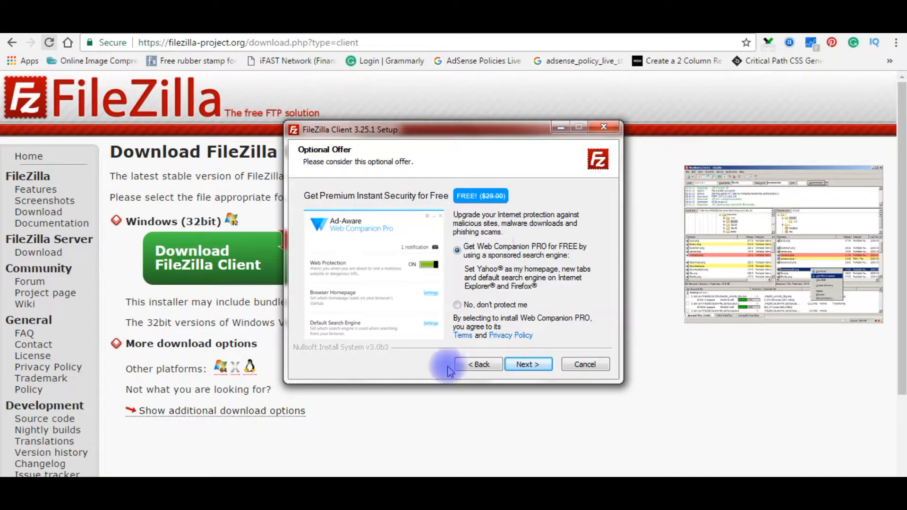
left_click(457, 305)
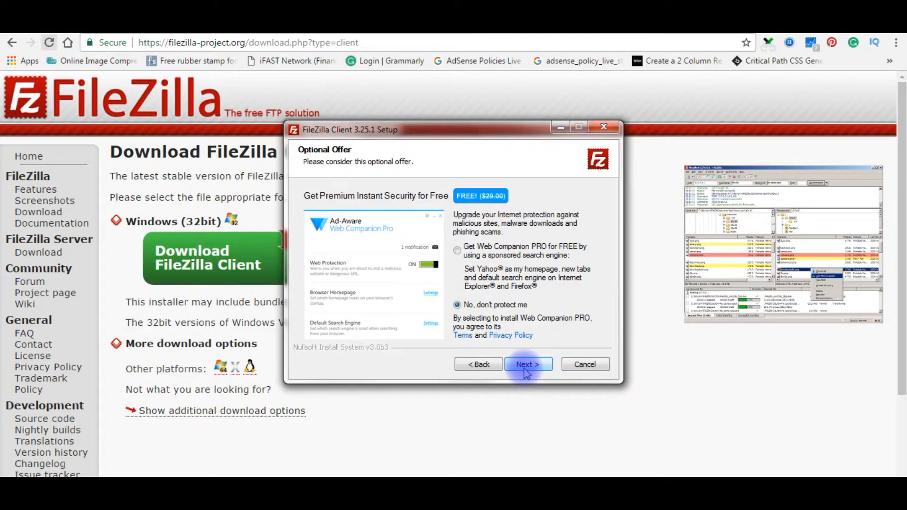
left_click(527, 364)
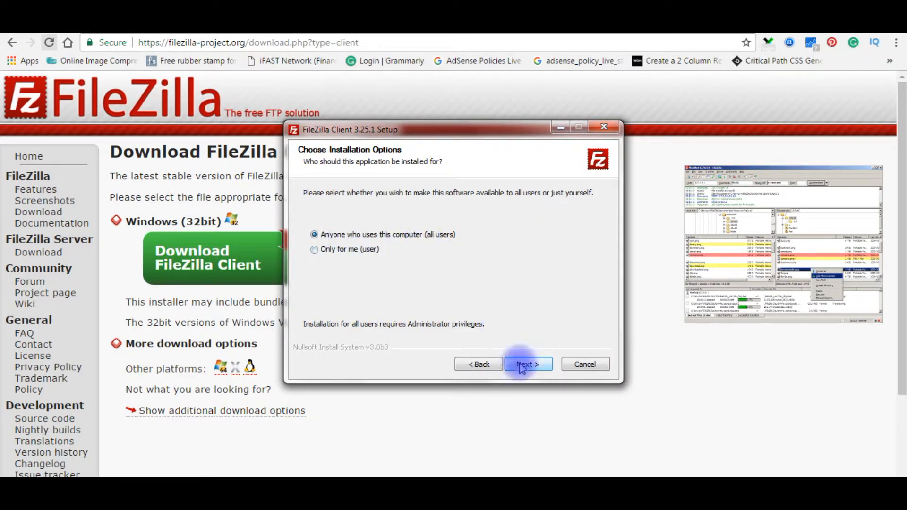
Install for all users with a desktop icon, default folder and default shortcuts folder.
left_click(528, 364)
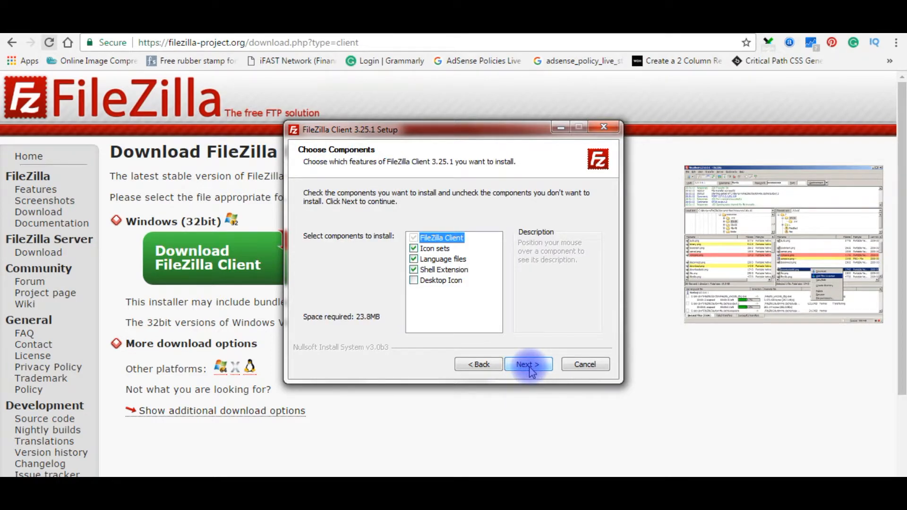
left_click(413, 280)
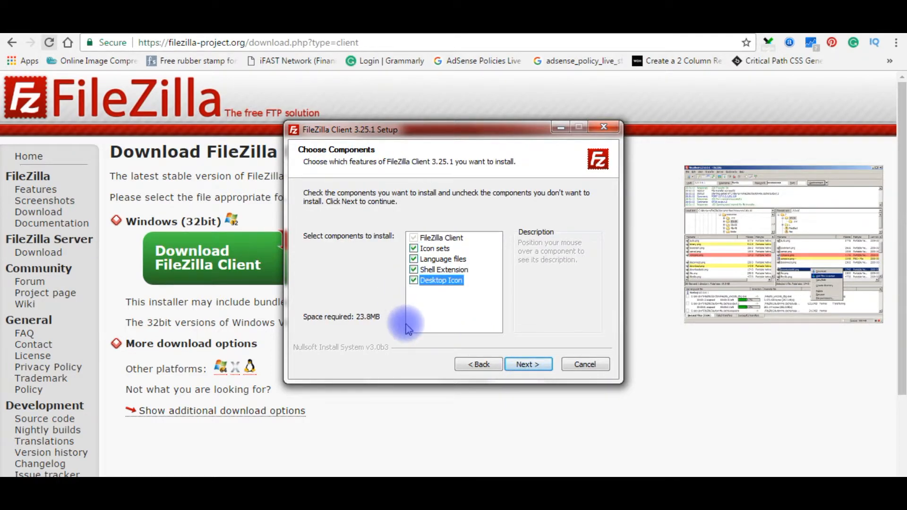
left_click(527, 364)
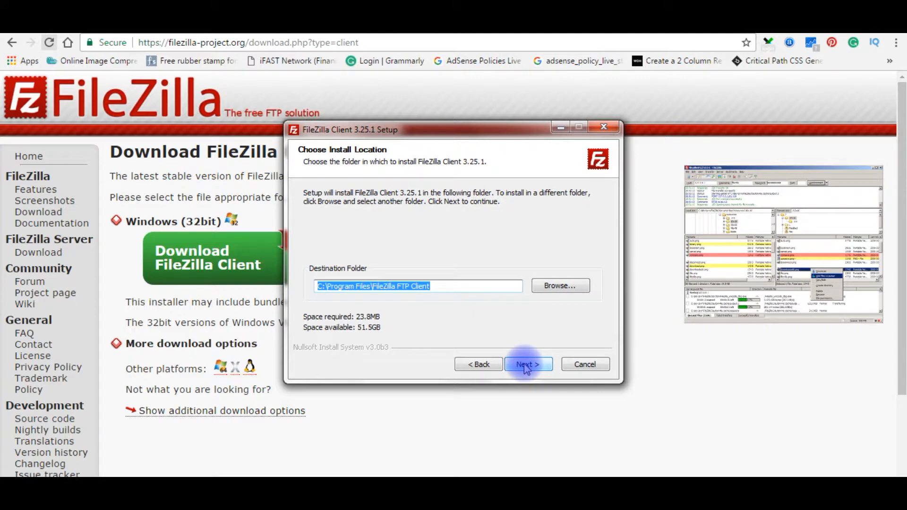
left_click(527, 364)
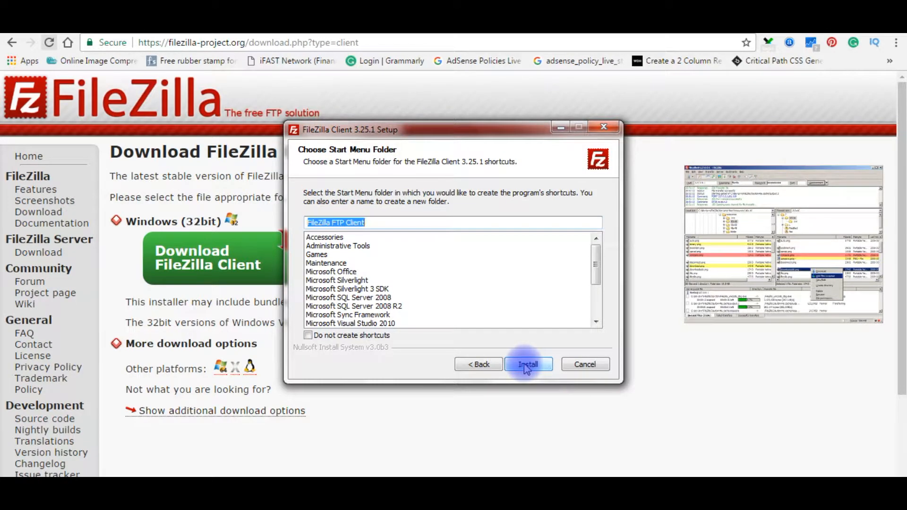
left_click(527, 364)
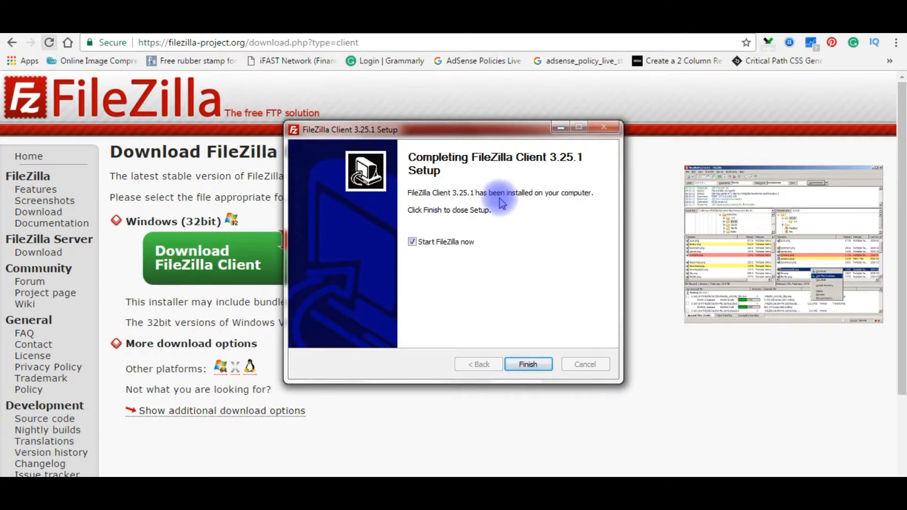
mouse_move(526, 203)
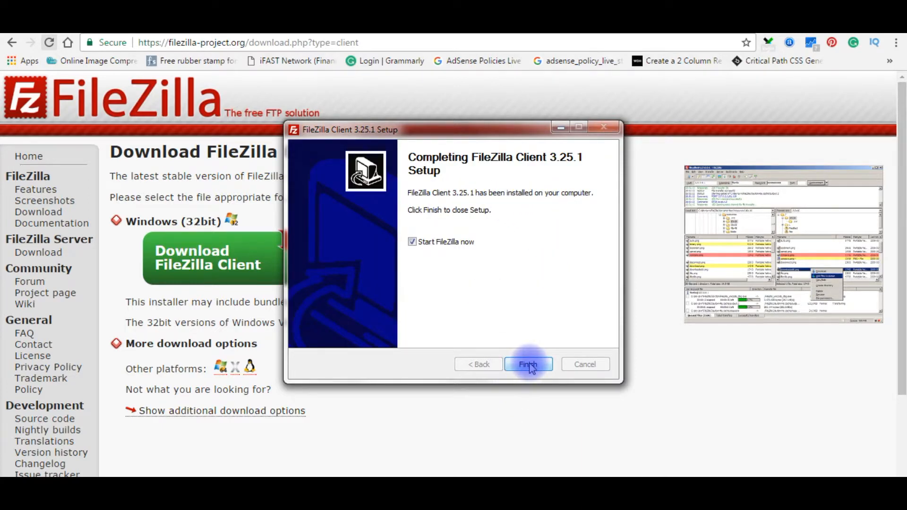
Finish the installer and launch FileZilla Client from its new desktop icon.
left_click(528, 364)
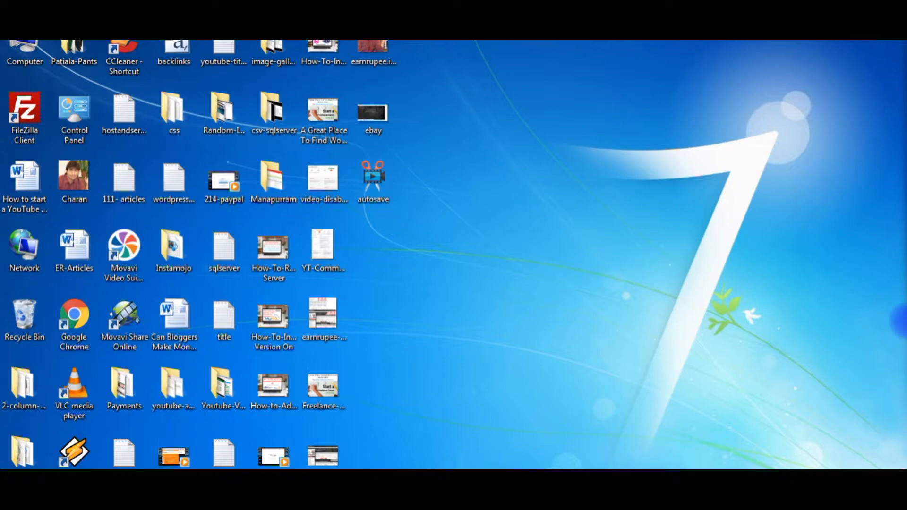
left_click(24, 110)
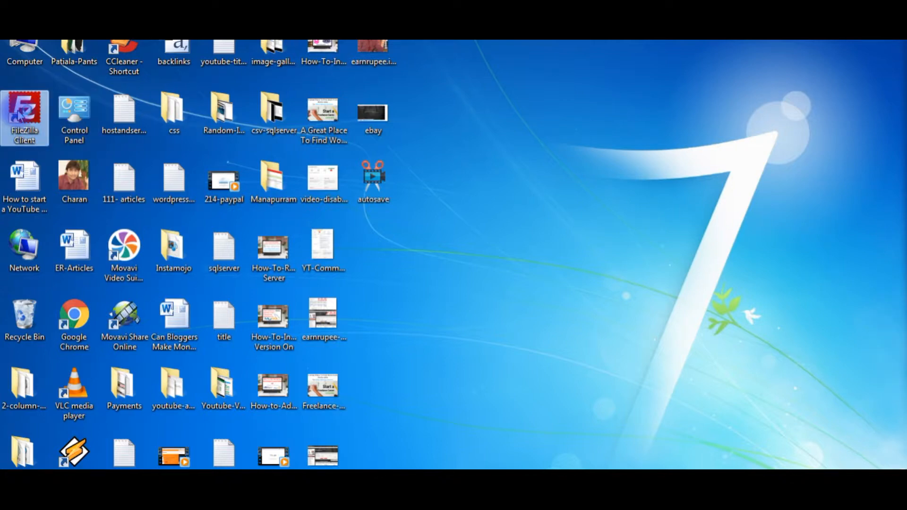
double_click(24, 113)
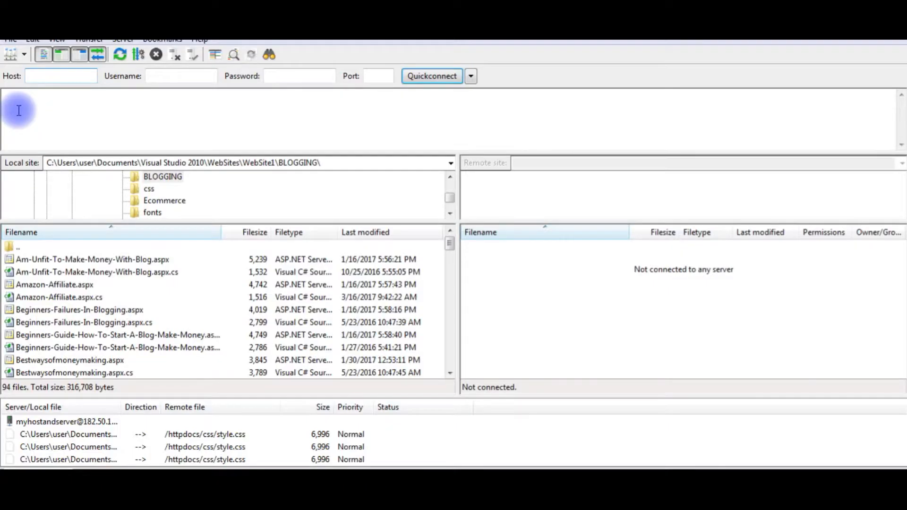
mouse_move(19, 179)
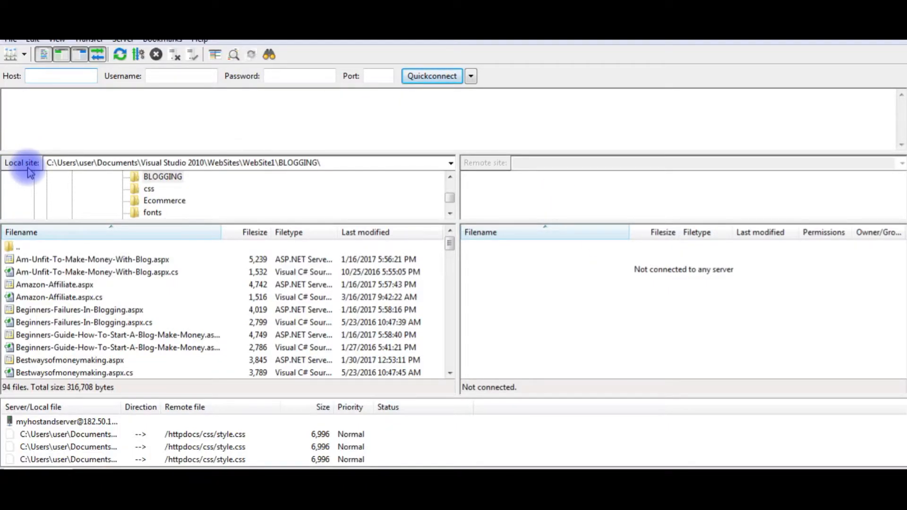
Begin entering '152.7' into the Quickconnect Host box.
left_click(61, 75)
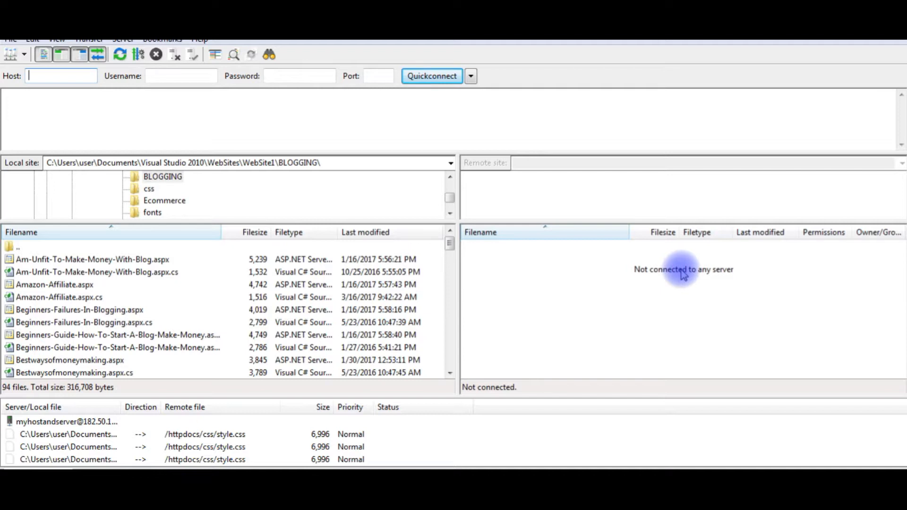
type("152.70.117.")
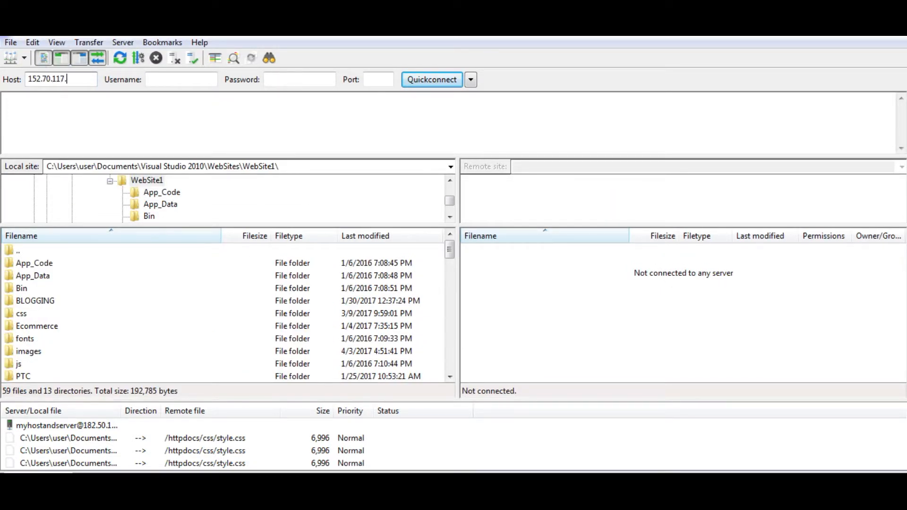
type("182")
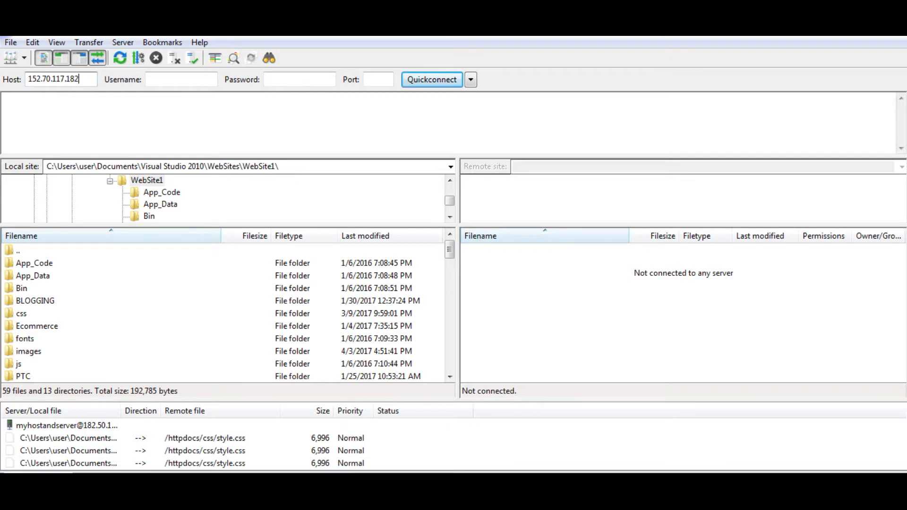
left_click(181, 80)
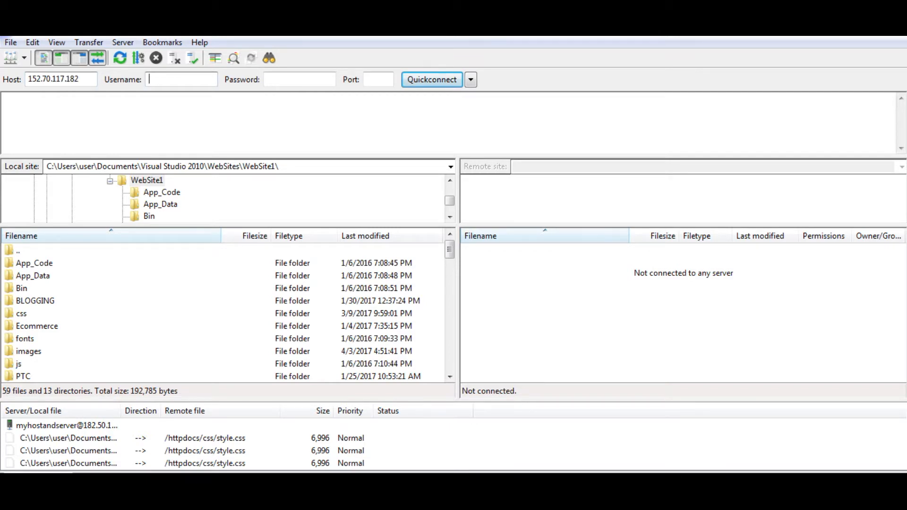
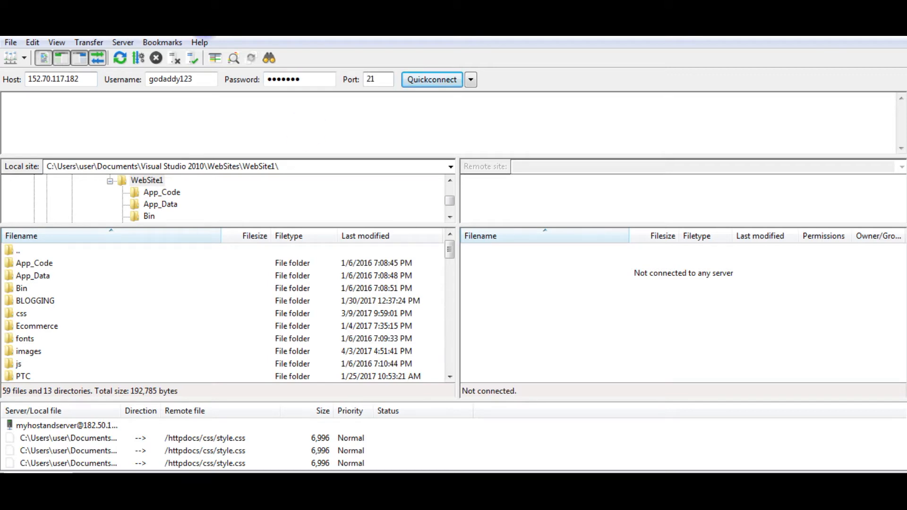
left_click(430, 79)
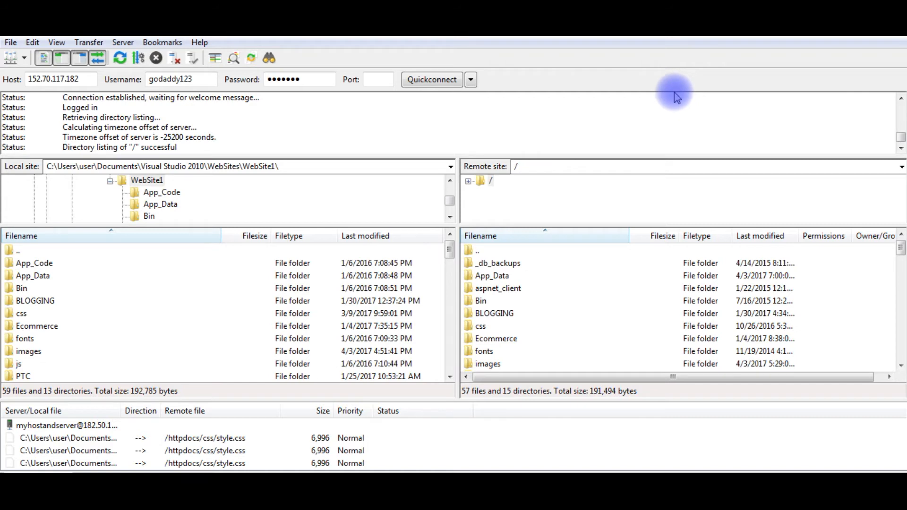
mouse_move(445, 363)
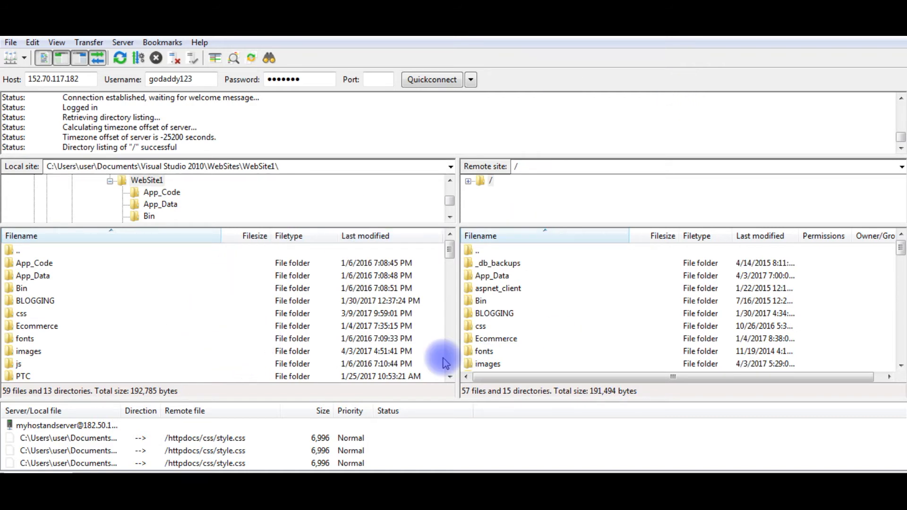